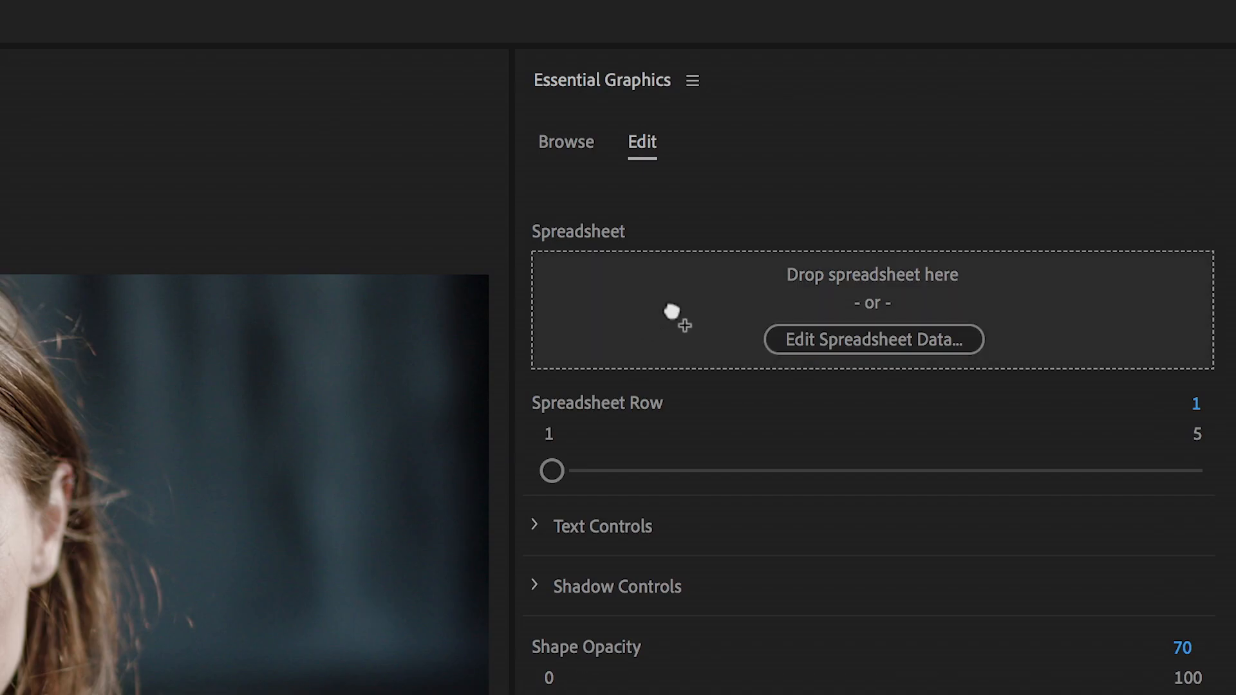
- Review the dreamer_lower_thirds.csv data of five names, roles and colours, then confirm
{"action": "left_click", "coordinate": [872, 340]}
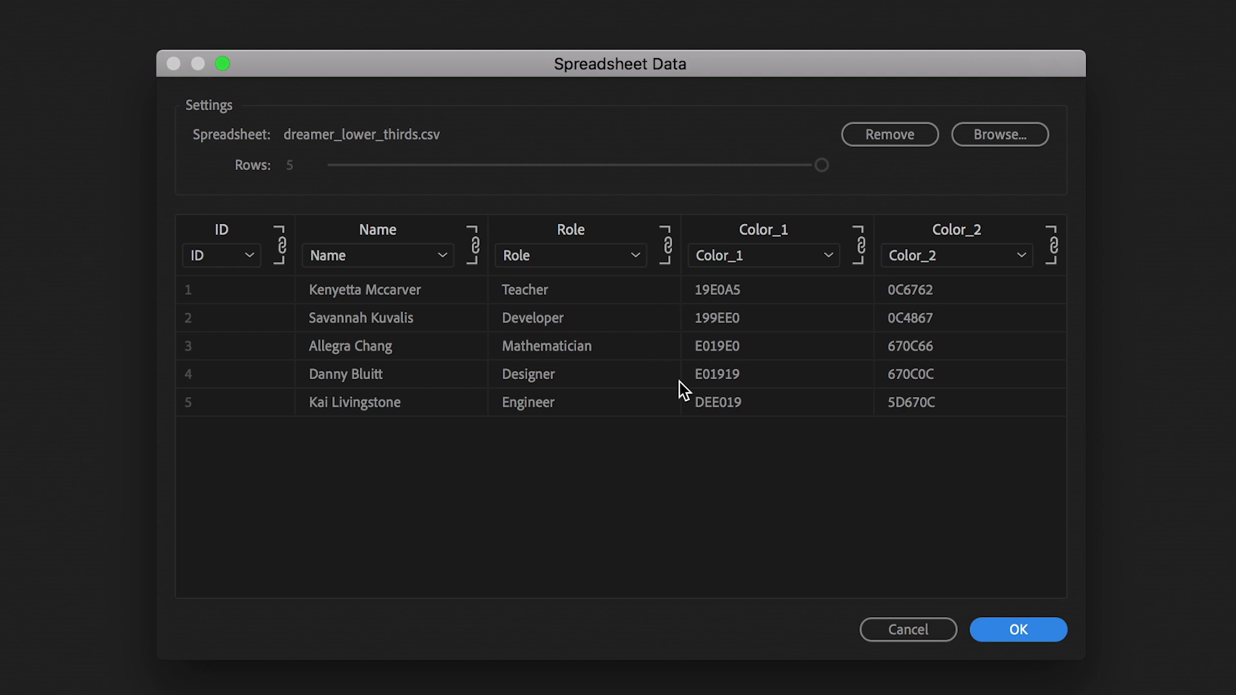
{"action": "left_click", "coordinate": [1017, 629]}
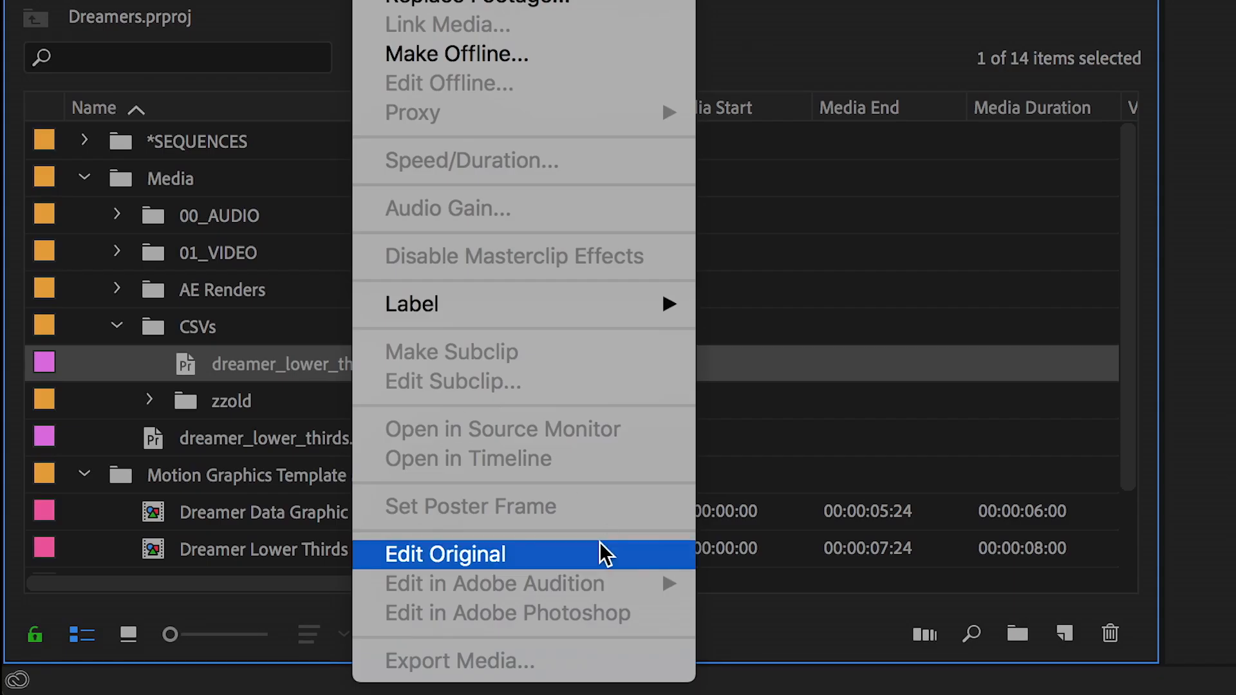
- Choose Edit Original on the lower-thirds CSV in the Project panel
{"action": "left_click", "coordinate": [445, 554]}
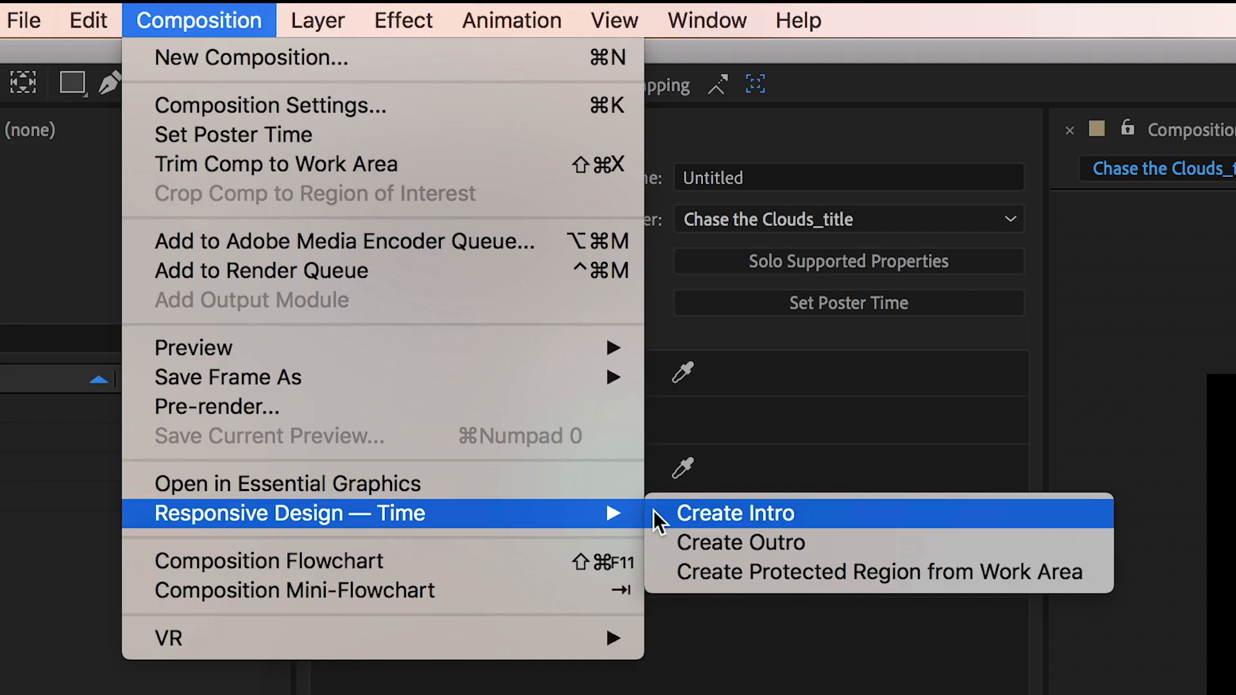
- Apply Responsive Design — Time > Create Intro to the Chase the Clouds_title composition
{"action": "left_click", "coordinate": [734, 512]}
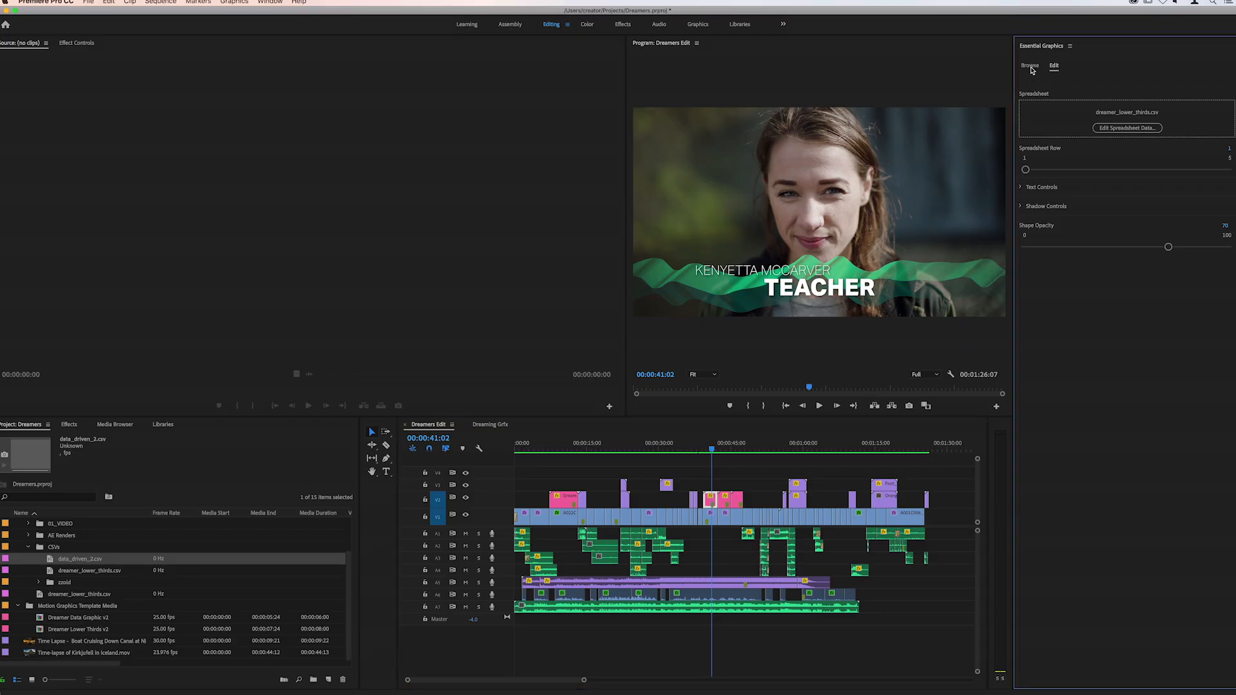
- Switch Essential Graphics to the Browse tab to list My Templates and Adobe Stock
{"action": "left_click", "coordinate": [1029, 66]}
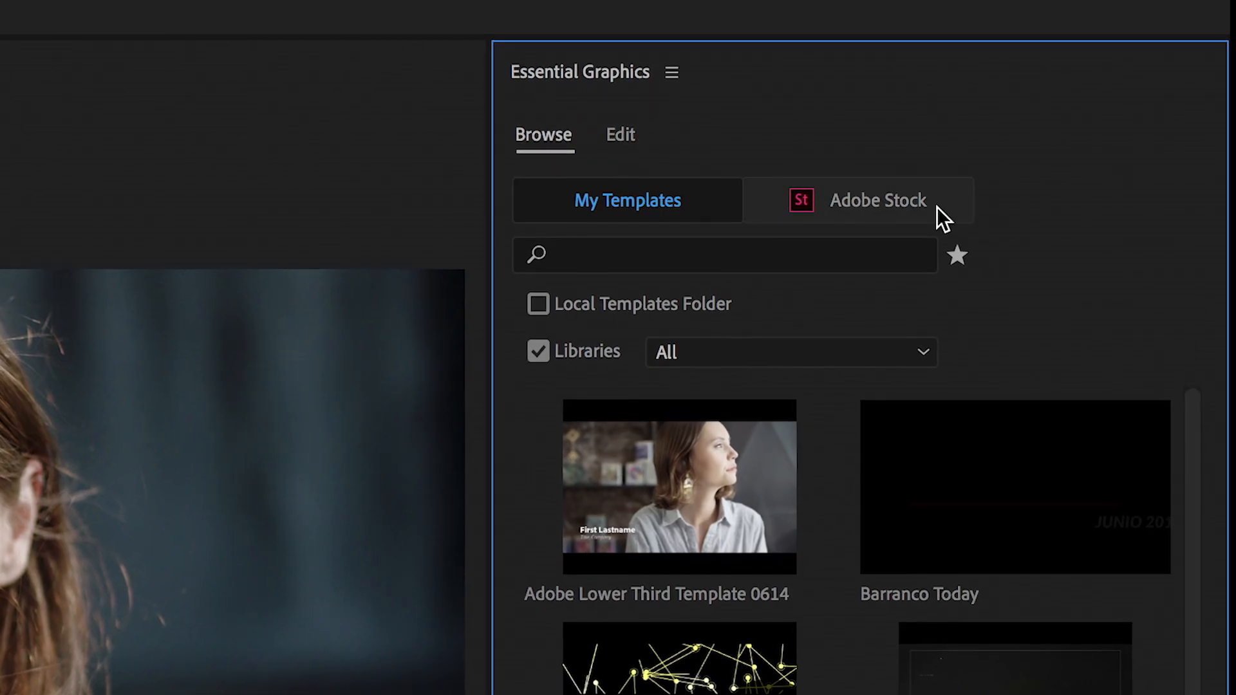